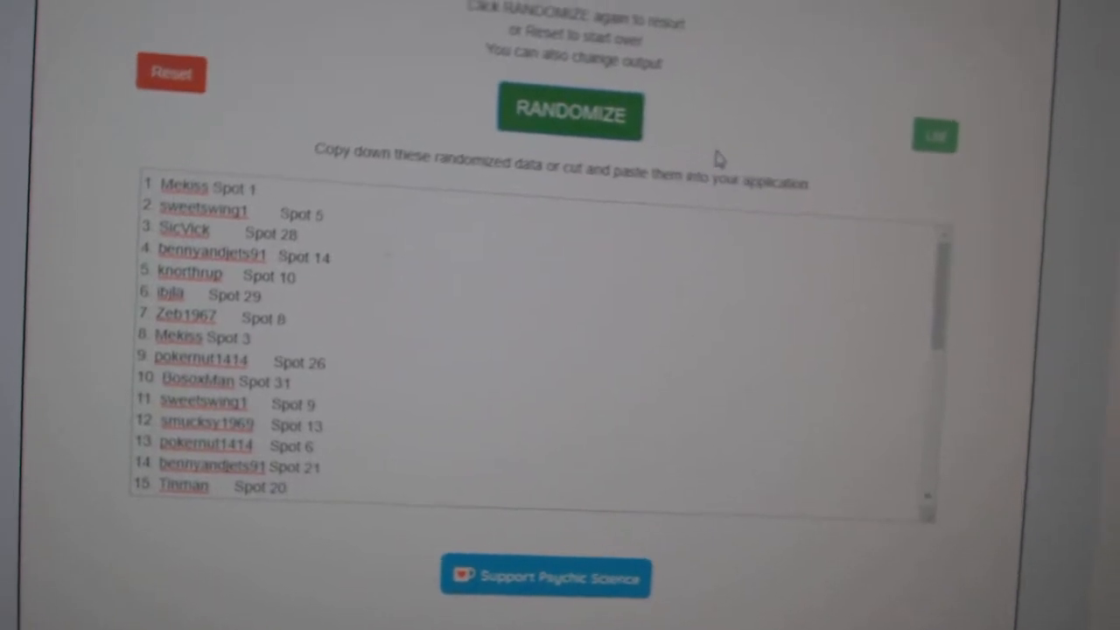
Step: Reshuffle the username-and-spot list, then randomize the NHL team list
{"action": "left_click", "coordinate": [570, 114]}
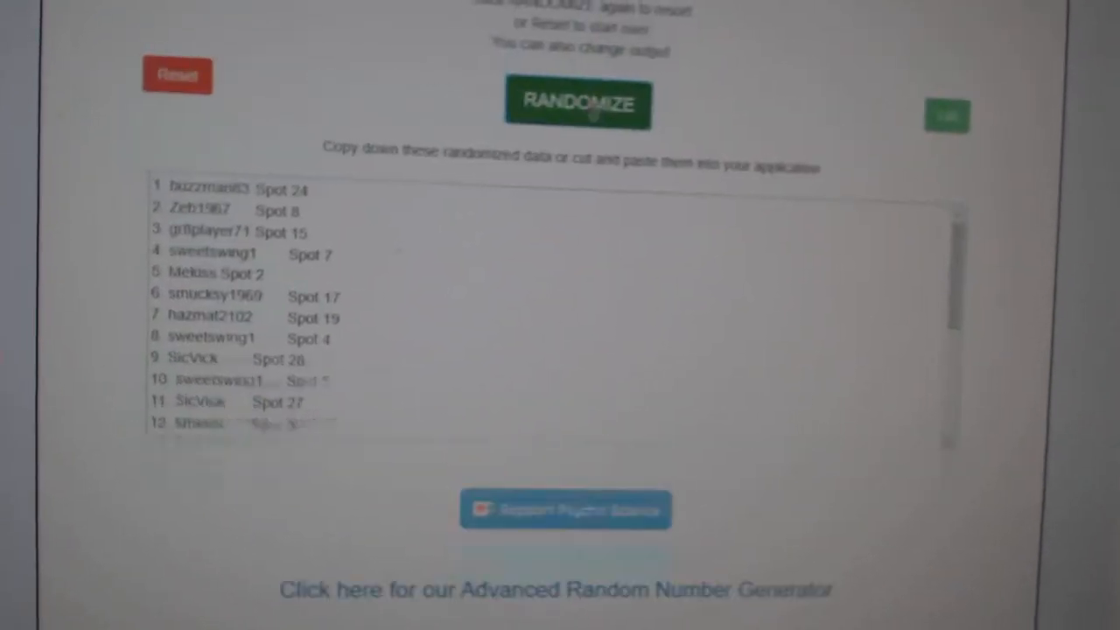
{"action": "scroll", "scroll_direction": "down", "scroll_amount": 3}
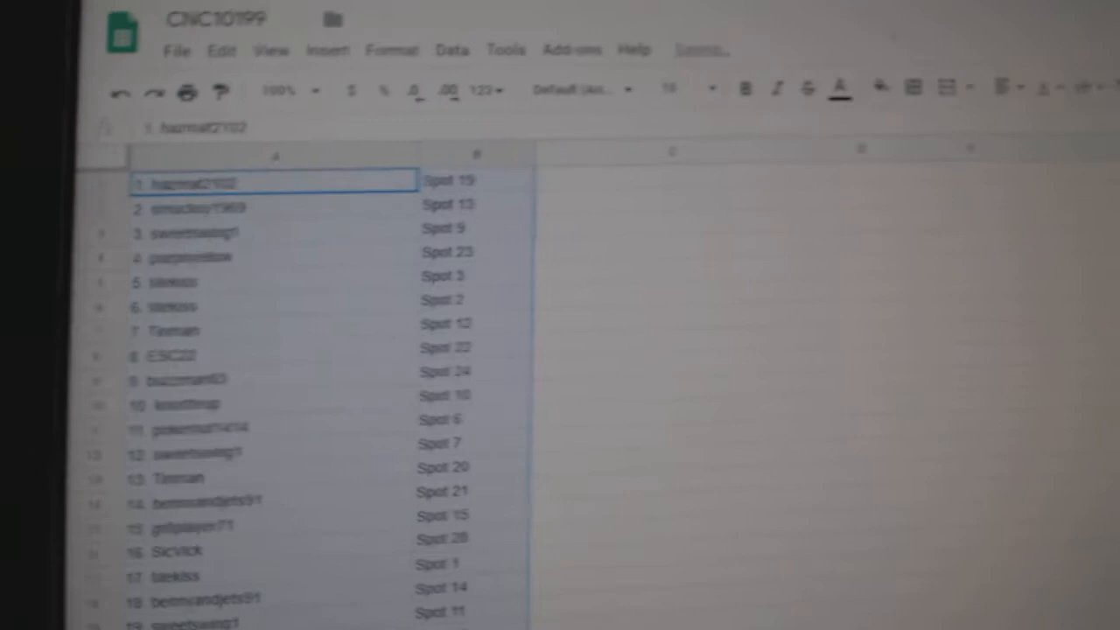
{"action": "left_click", "coordinate": [583, 136]}
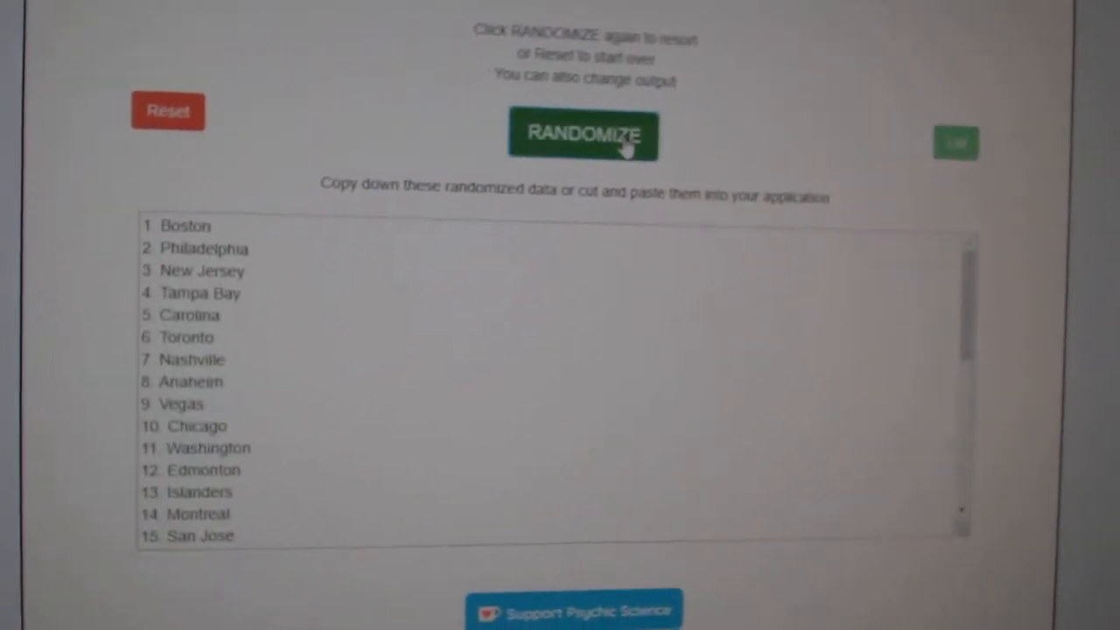
Step: Randomize the NHL team city list a second time
{"action": "left_click", "coordinate": [583, 136]}
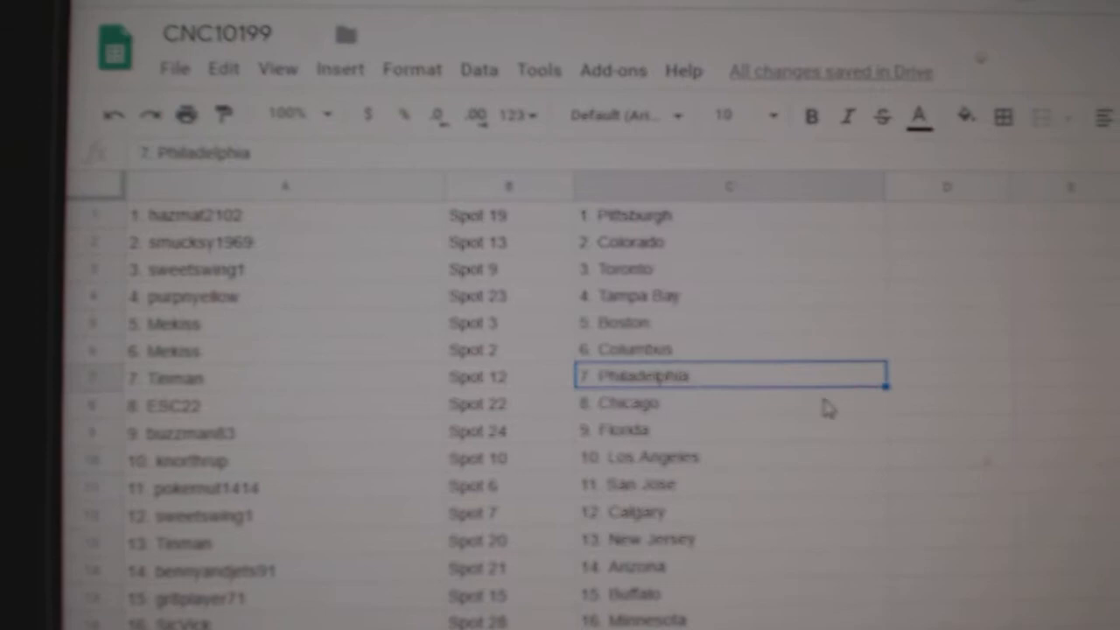
Step: Scroll down through roughly row 30 to check every pairing has a team city in column C
{"action": "scroll", "scroll_direction": "down", "scroll_amount": 3}
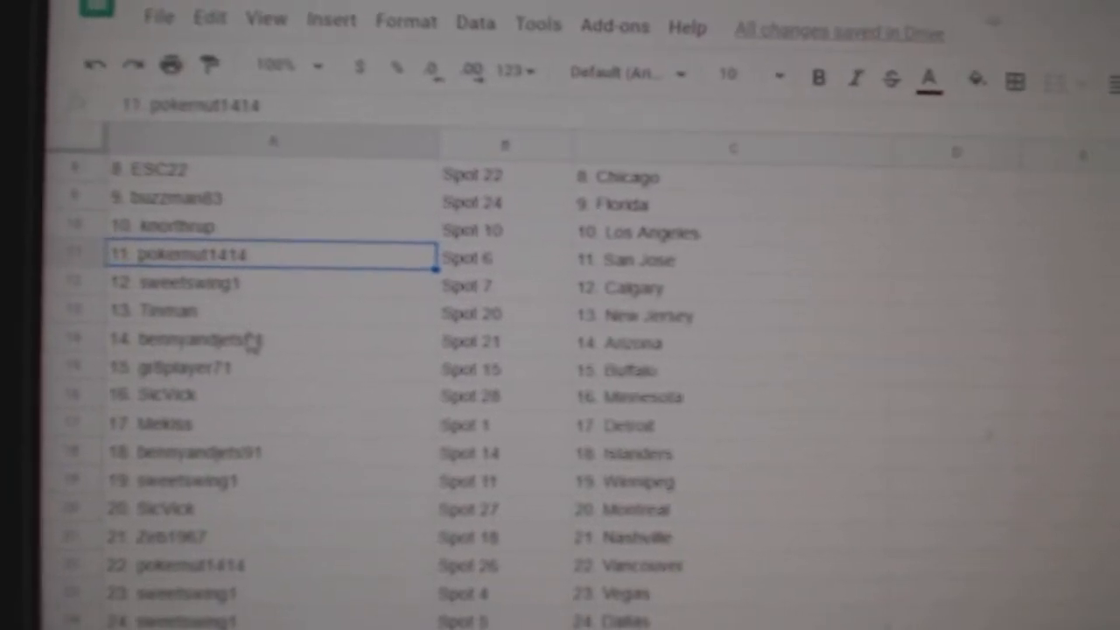
{"action": "scroll", "scroll_direction": "down", "scroll_amount": 3}
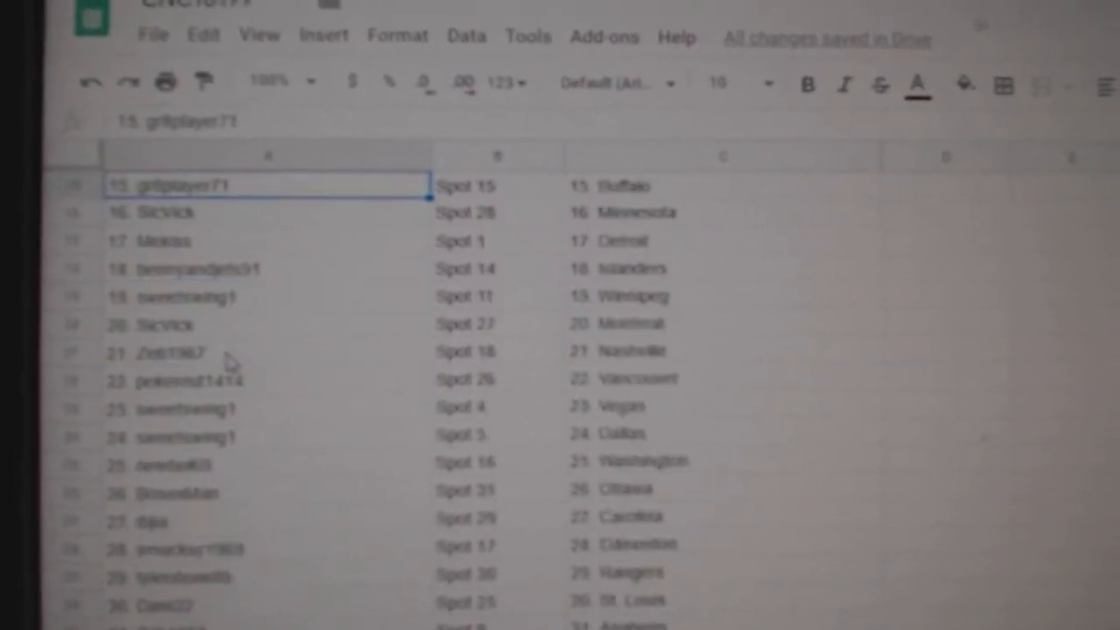